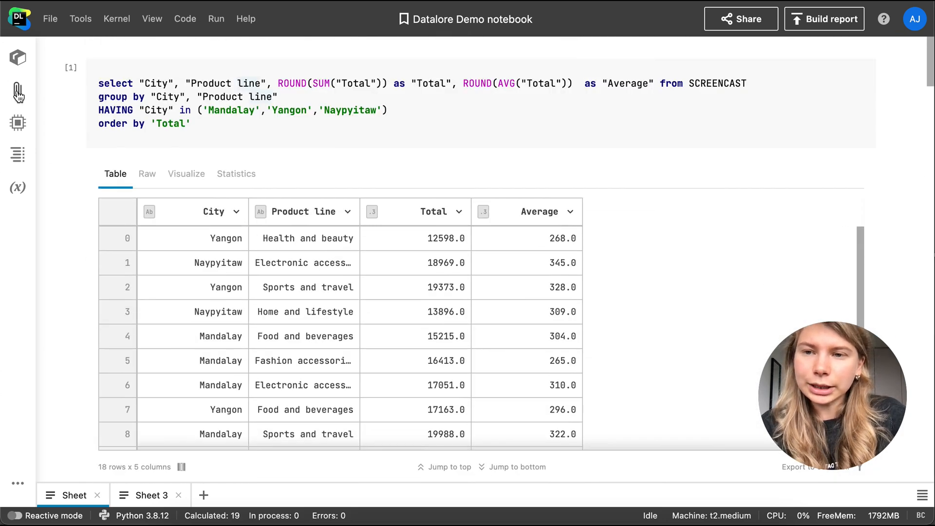
# Review SCREENCAST table statistics, apply the dynamic ProductLines options, and select Sports and travel
pyautogui.click(17, 90)
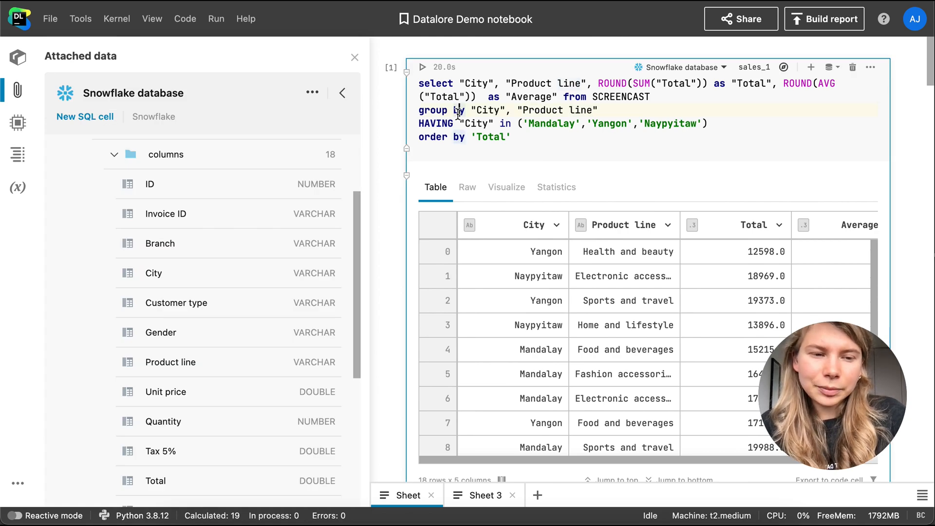
pyautogui.scroll(-3)
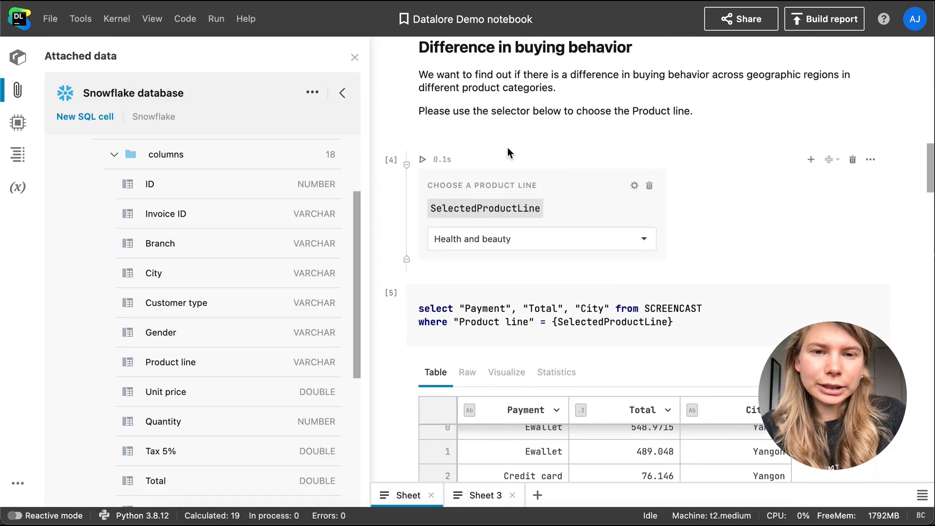
pyautogui.scroll(-3)
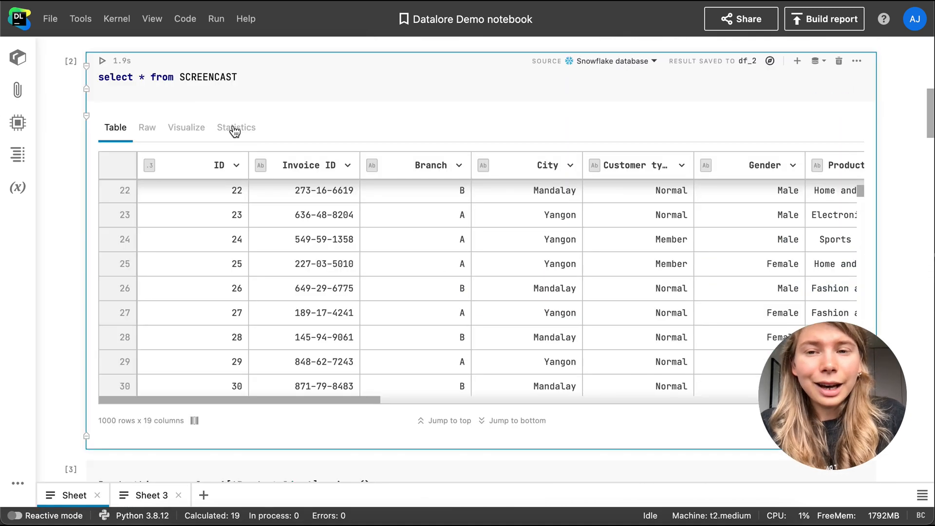
pyautogui.click(236, 127)
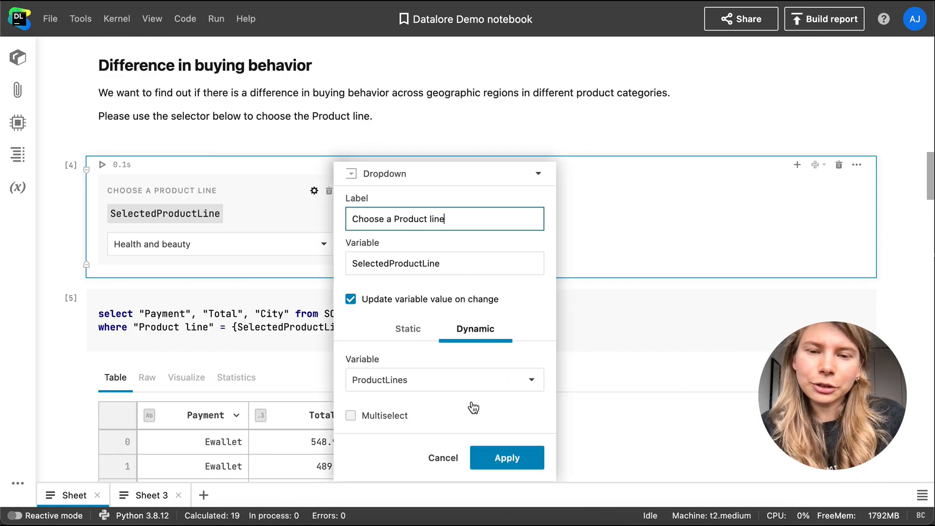
pyautogui.click(220, 244)
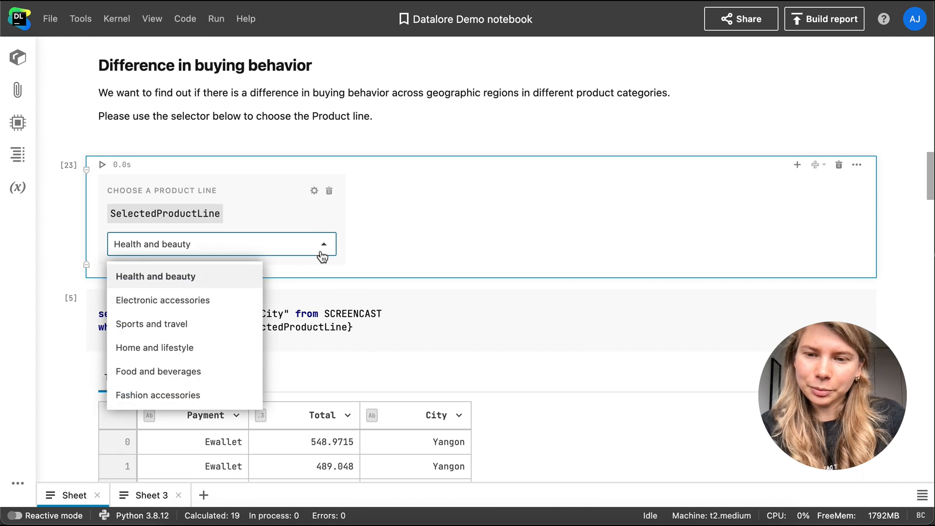
pyautogui.click(151, 324)
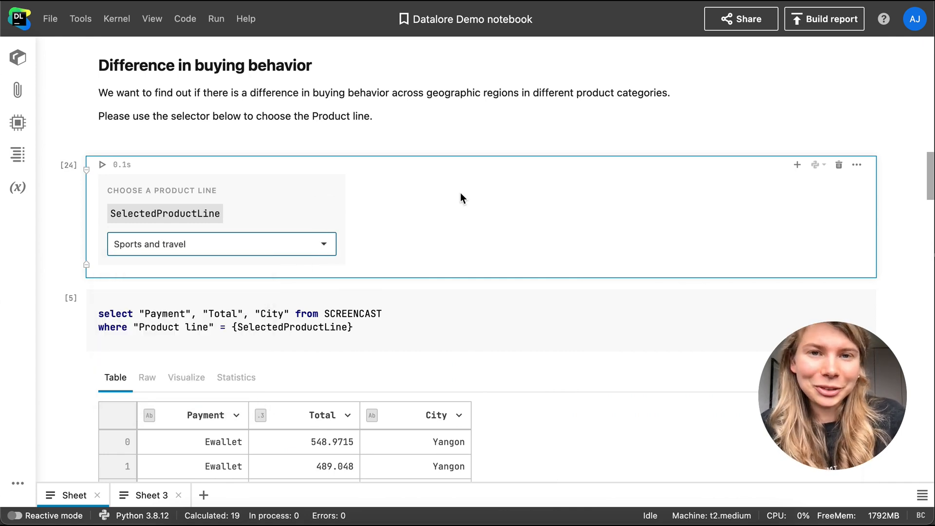
# Switch the notebook's access link to Edit access link and scroll to the box plot
pyautogui.click(740, 19)
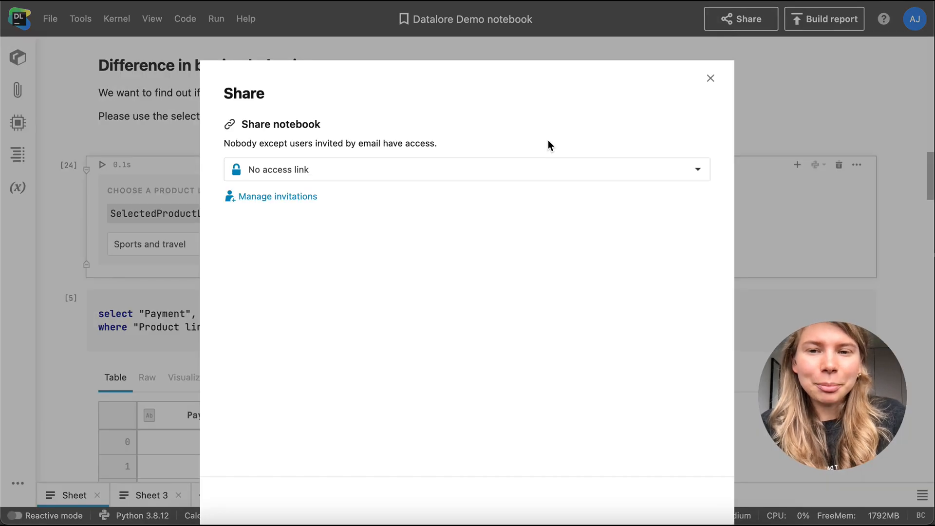
pyautogui.click(465, 170)
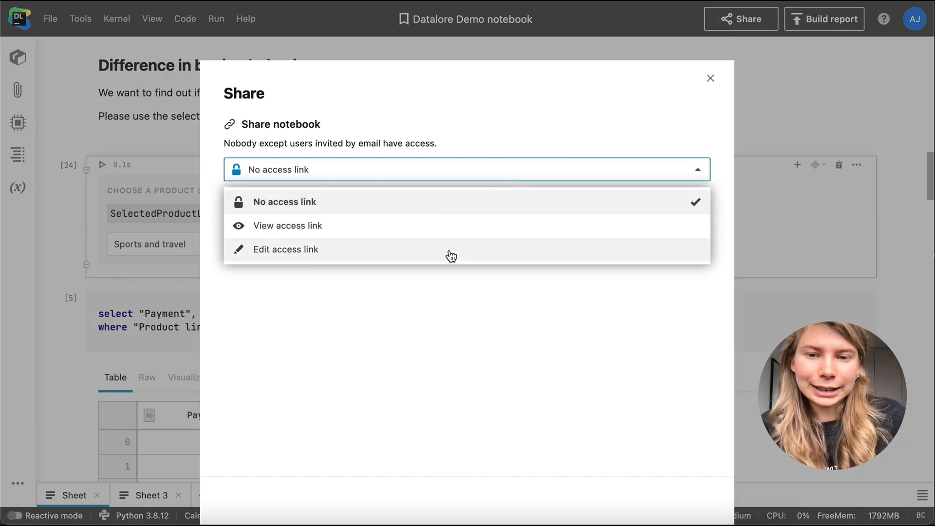
pyautogui.click(710, 77)
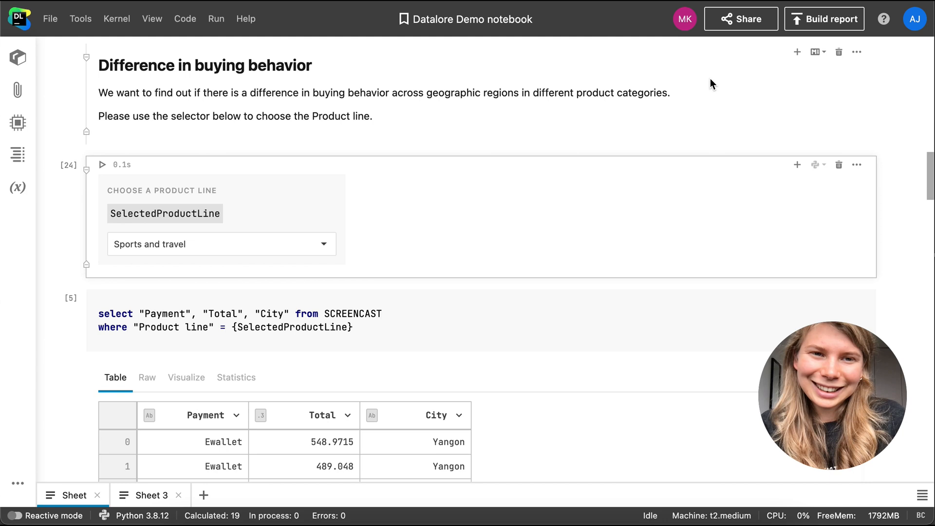
pyautogui.moveTo(708, 165)
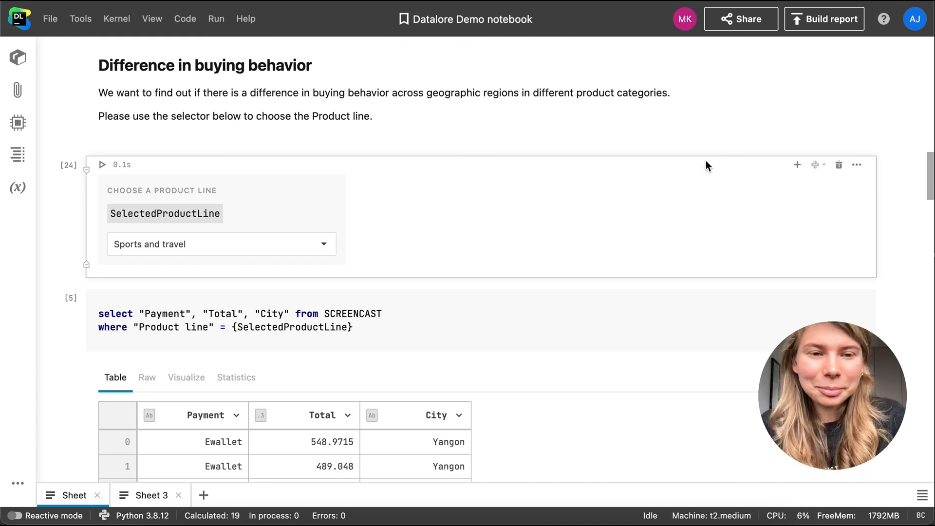
pyautogui.scroll(-3)
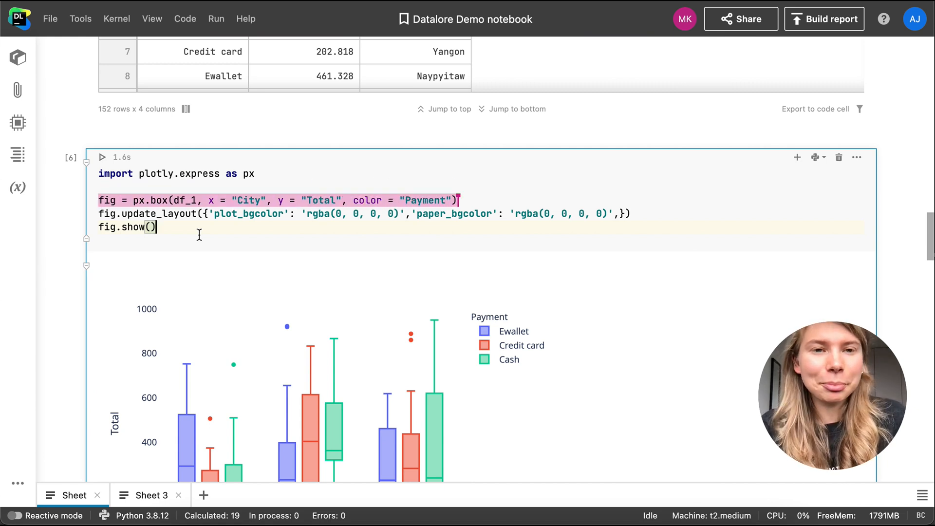
# Update the demo notebook's interactive report and open the published report page
pyautogui.click(824, 18)
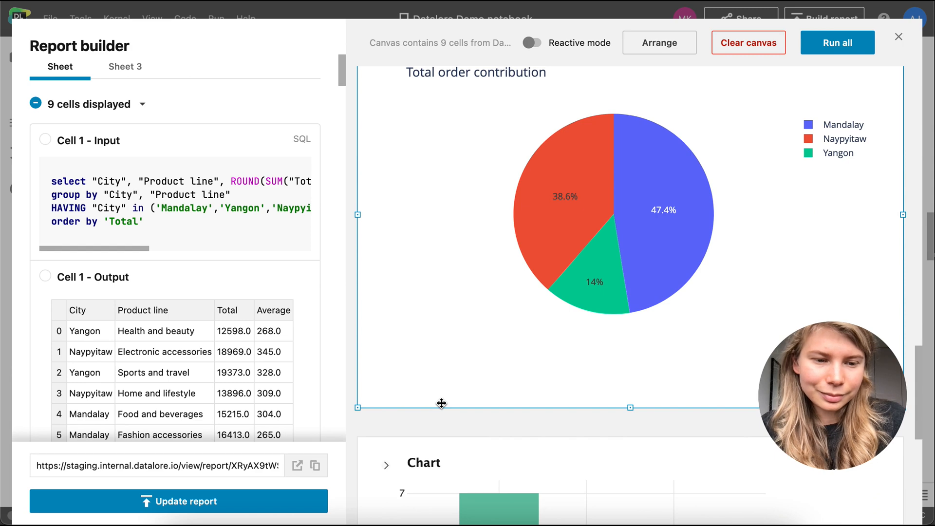
pyautogui.click(179, 501)
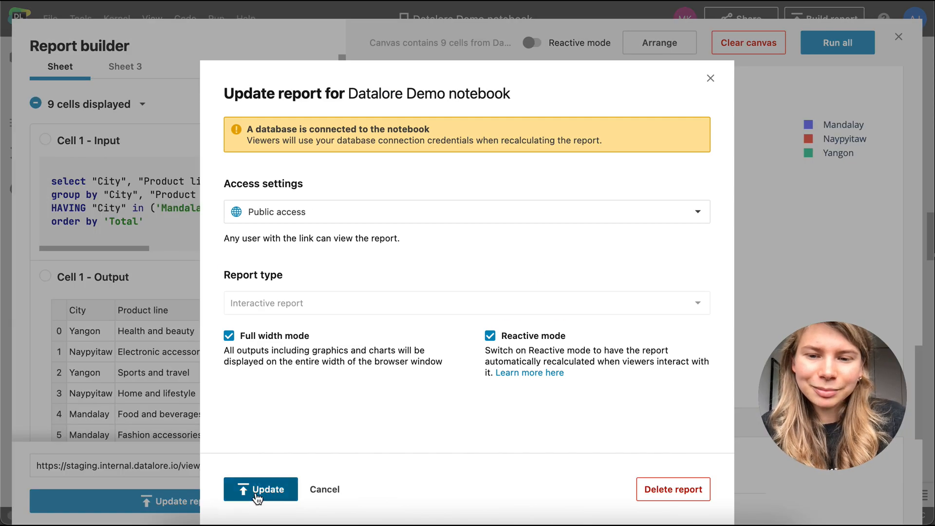
pyautogui.click(260, 489)
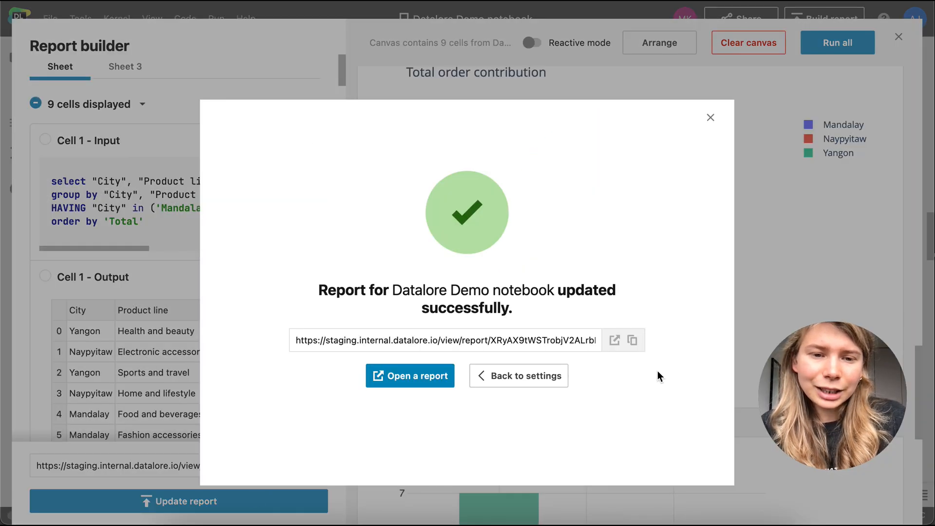
pyautogui.click(410, 375)
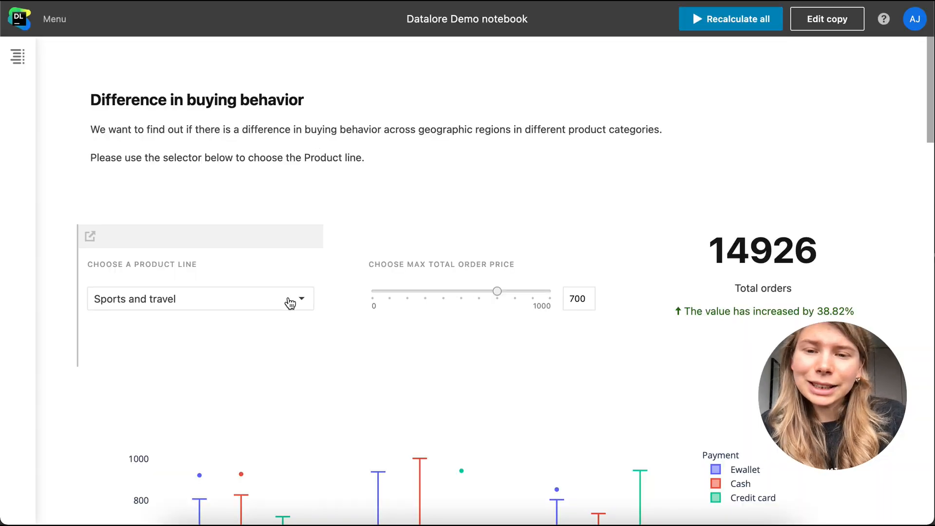
# Choose Home and lifestyle in the published report's product line dropdown
pyautogui.click(200, 299)
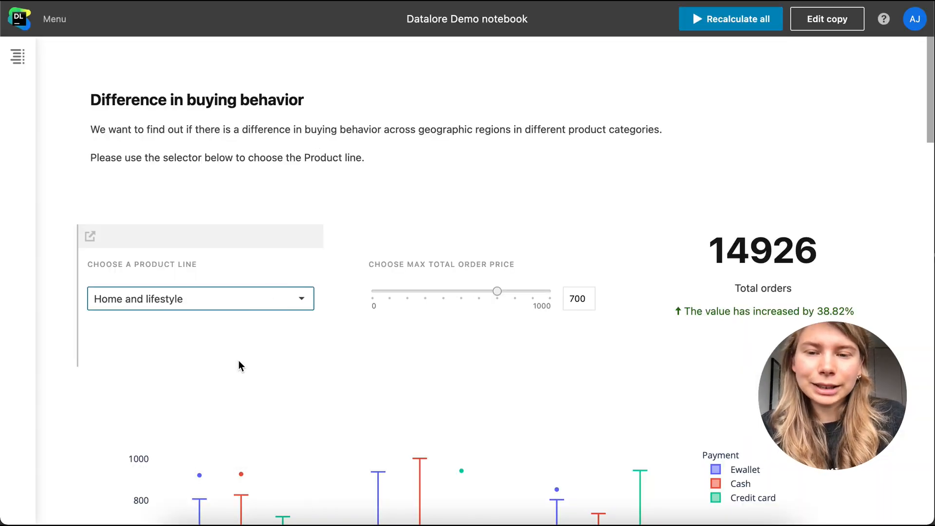
pyautogui.click(730, 19)
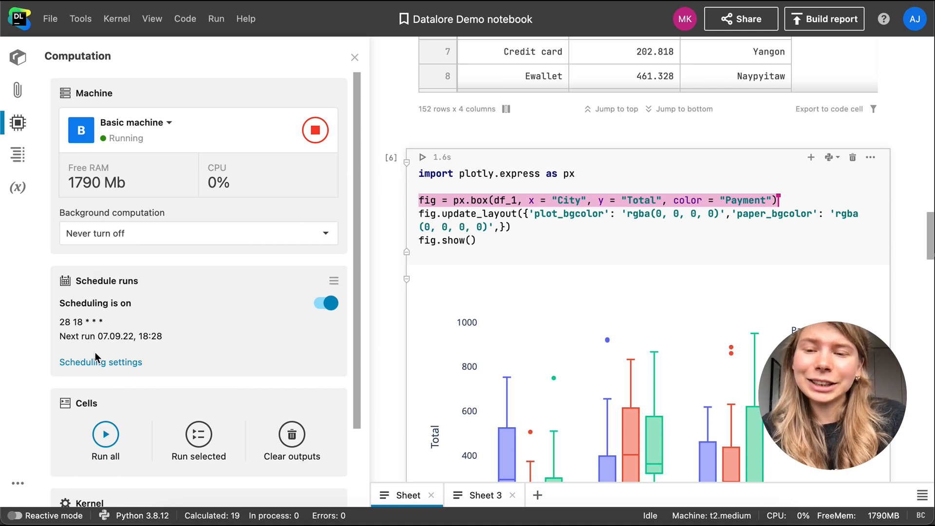
# Schedule daily runs at 18:28 Dublin time with report updates and failure emails
pyautogui.click(101, 362)
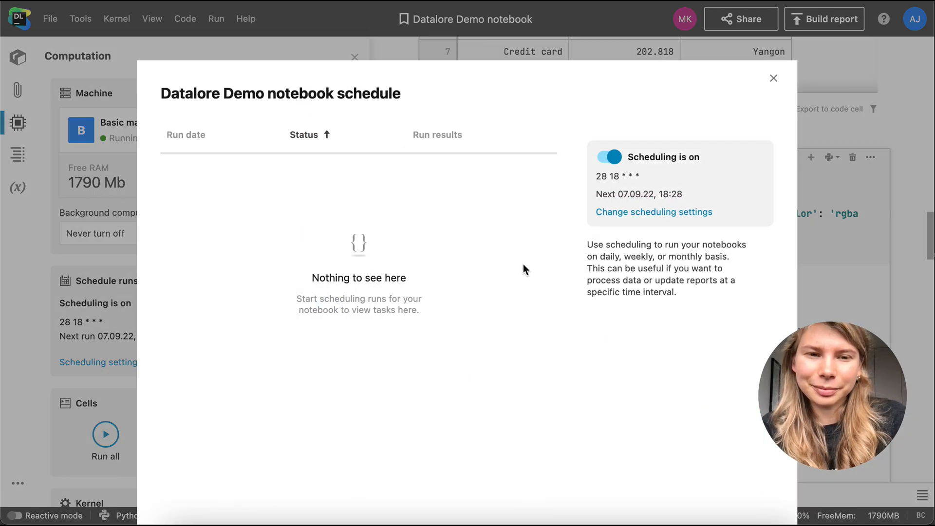
pyautogui.click(654, 212)
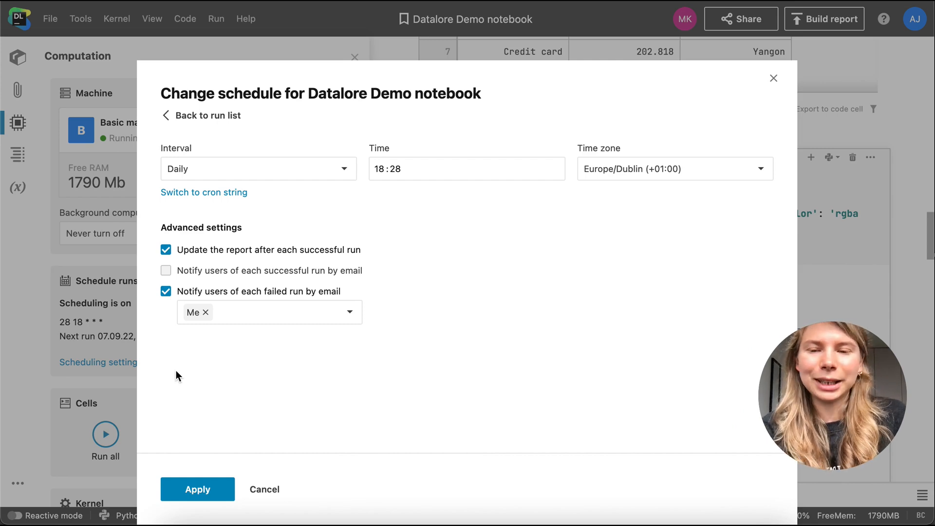
pyautogui.click(197, 489)
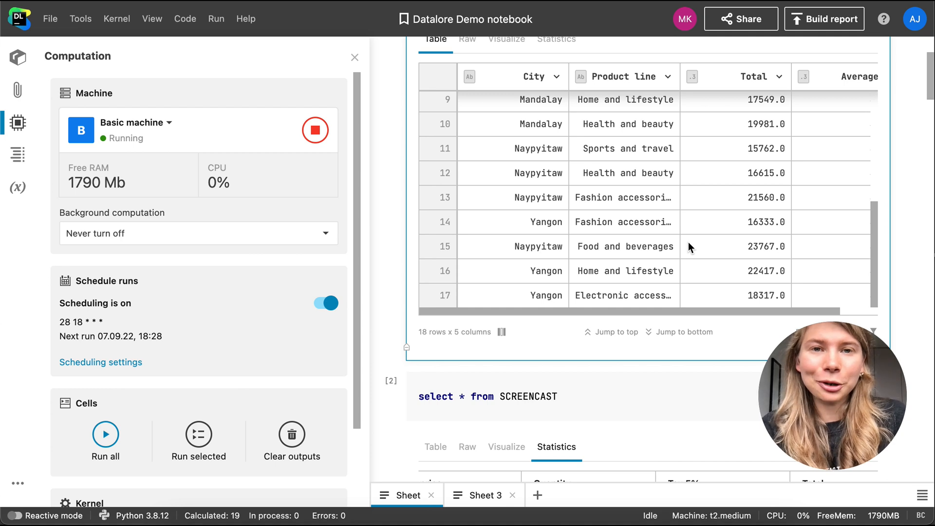